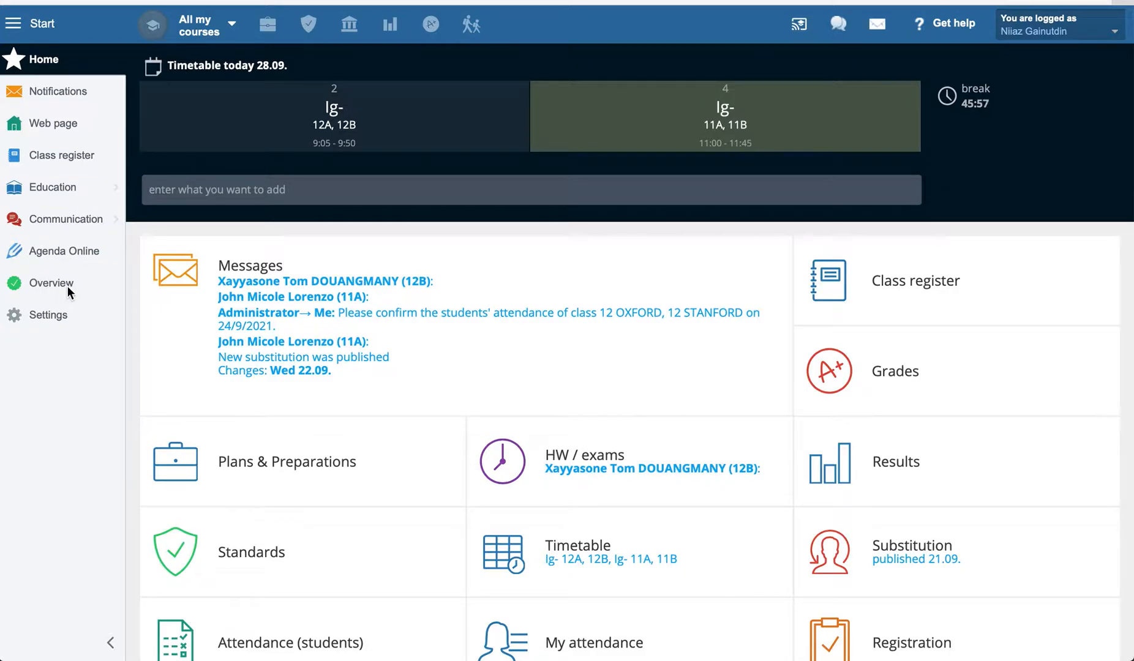
pyautogui.moveTo(86, 270)
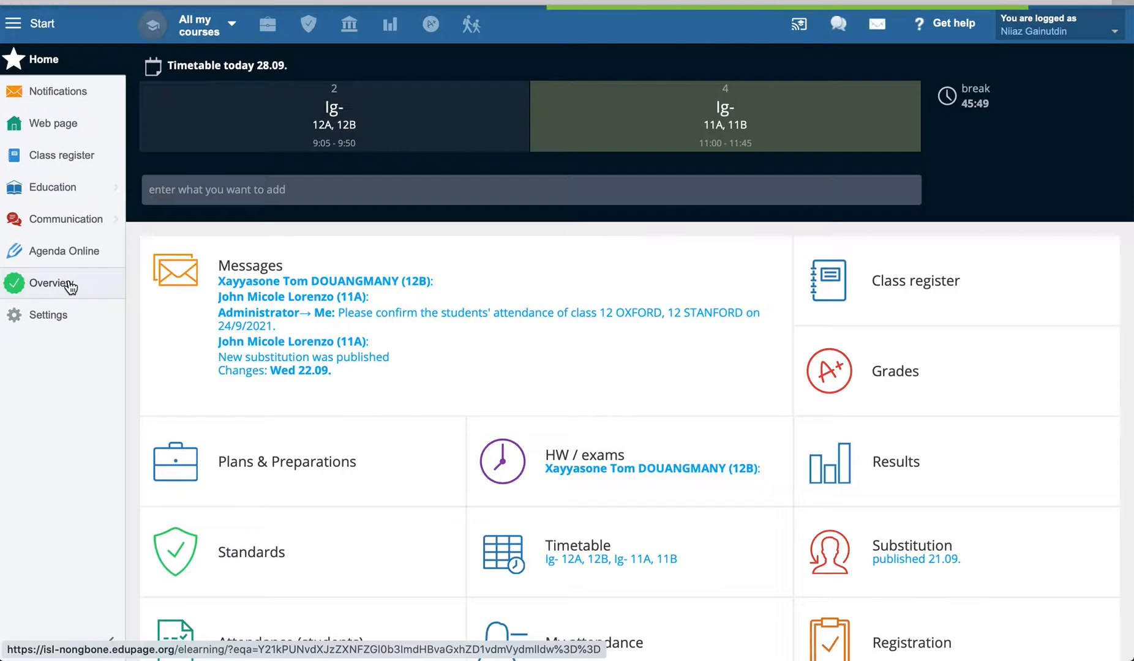
# - Open the Overview module's course management cards for school year 2021/2022
pyautogui.click(52, 283)
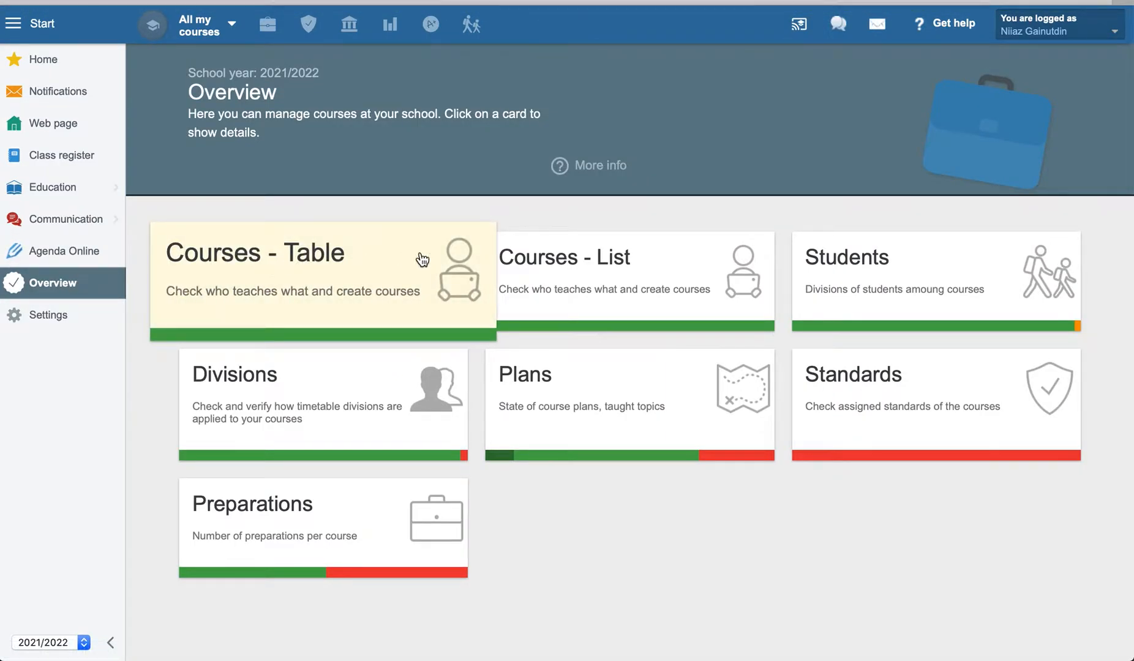
pyautogui.moveTo(591, 564)
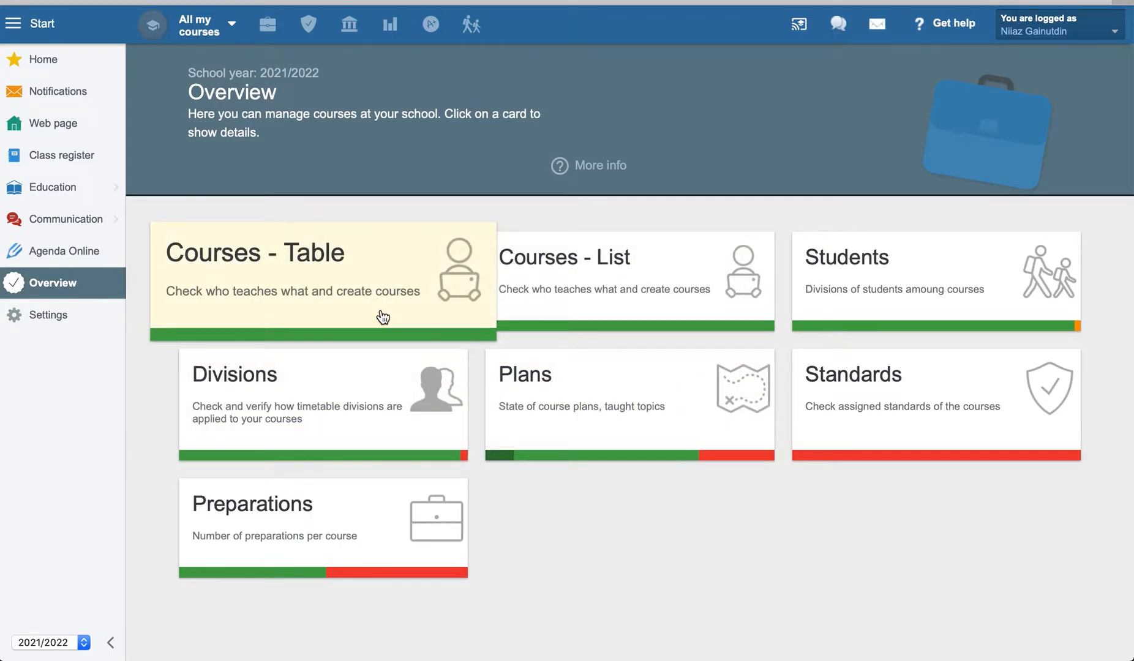
pyautogui.click(323, 281)
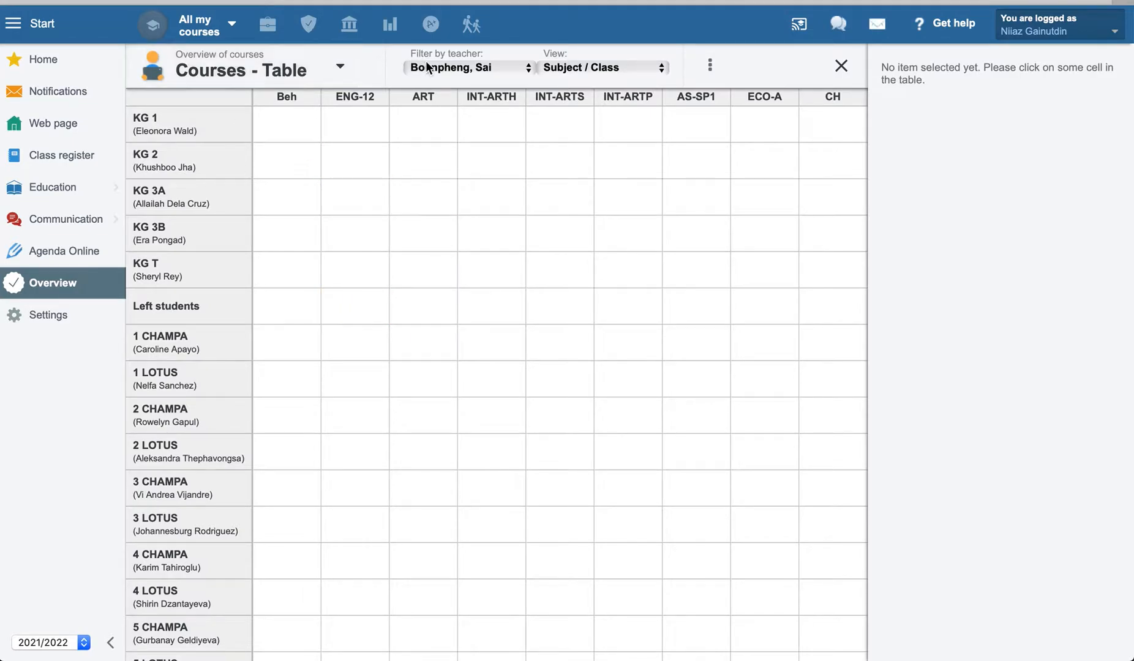
pyautogui.click(468, 67)
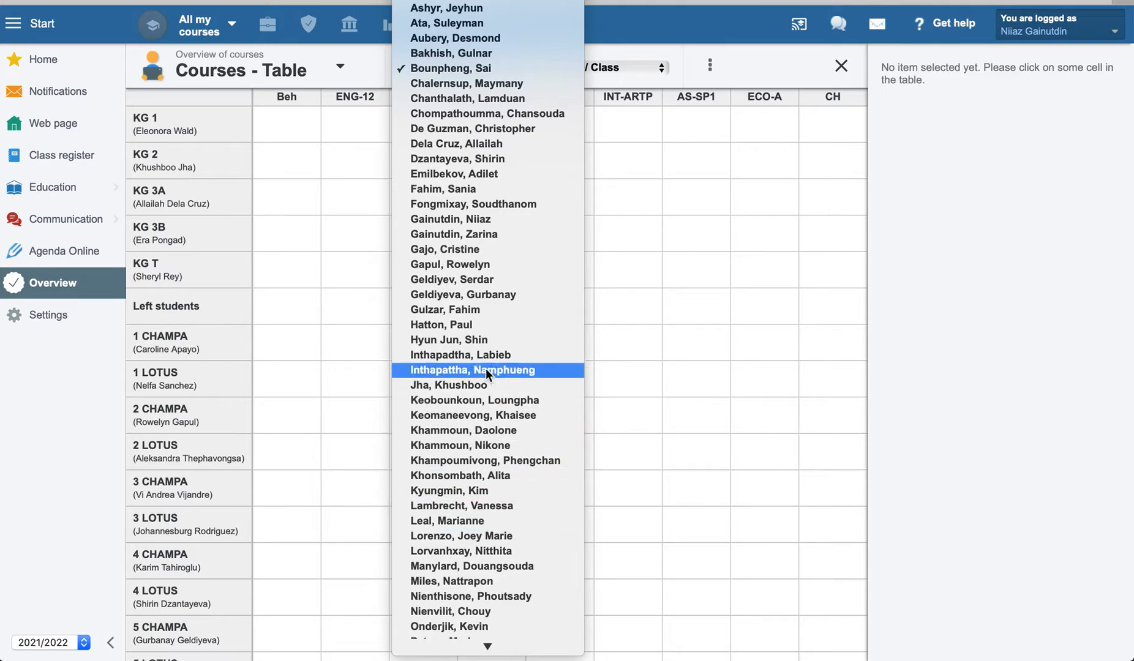
pyautogui.moveTo(496, 132)
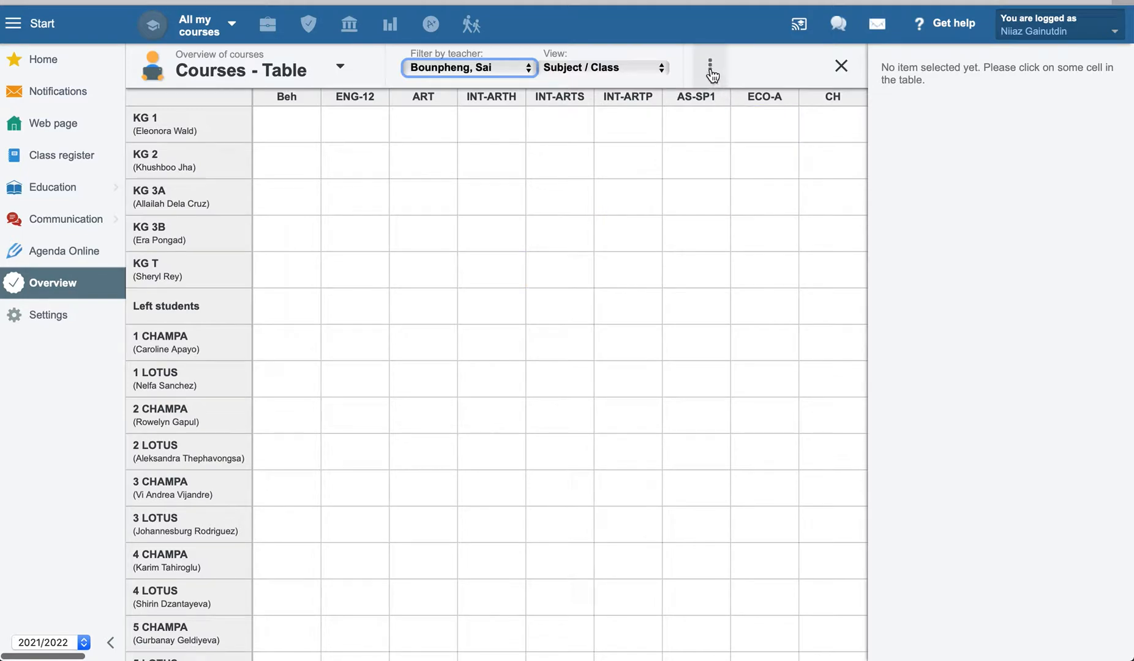
pyautogui.click(711, 66)
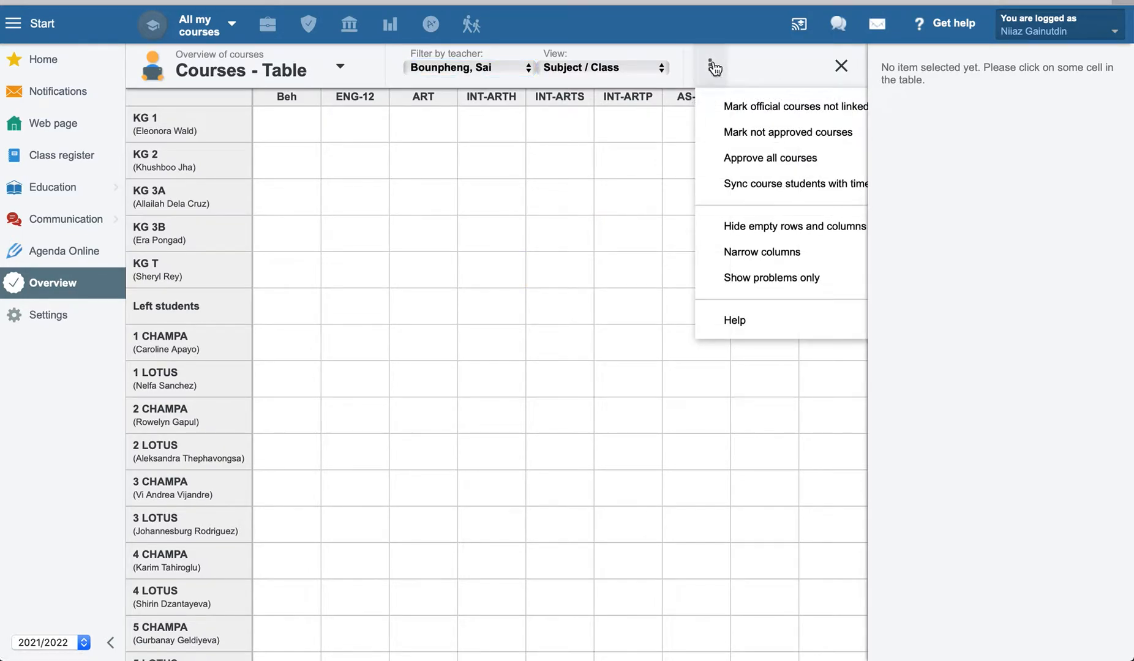
pyautogui.moveTo(747, 238)
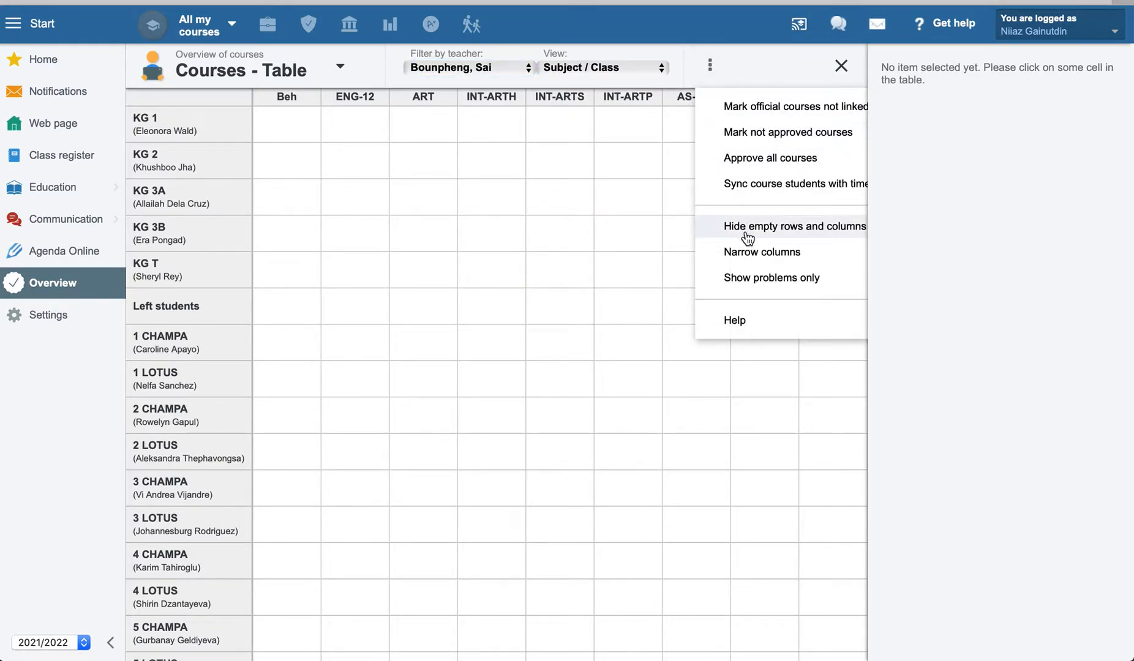
pyautogui.click(794, 226)
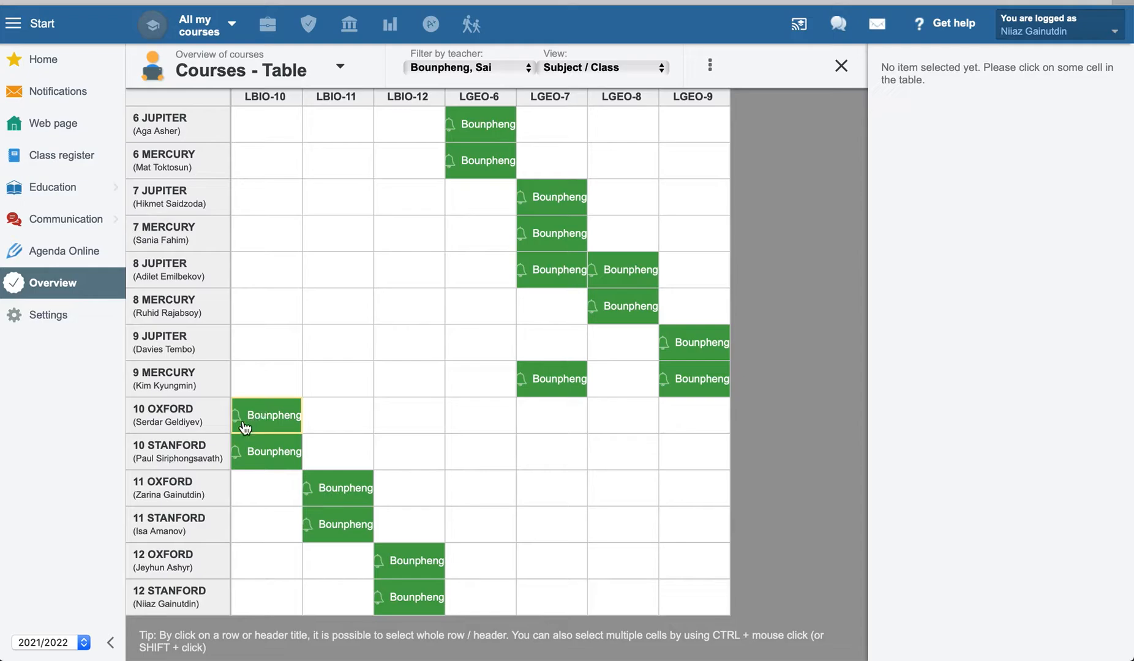
# - Show the lesson plan for 10 OXFORD's LBIO-10 Lao Biology 10 course
pyautogui.click(267, 415)
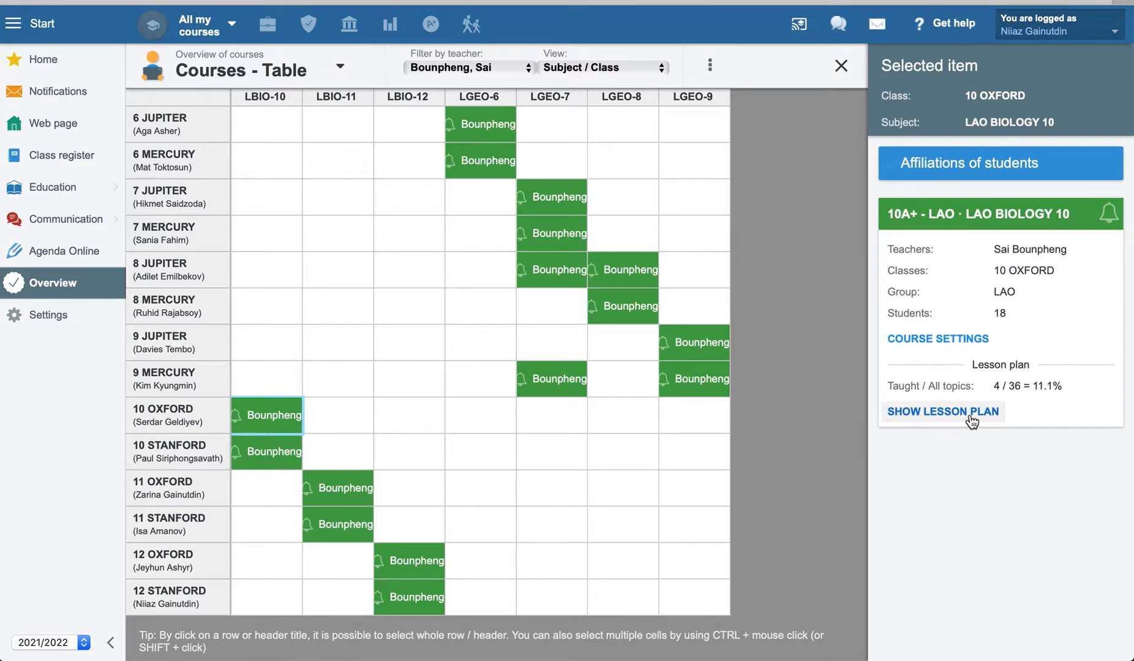
pyautogui.moveTo(938, 339)
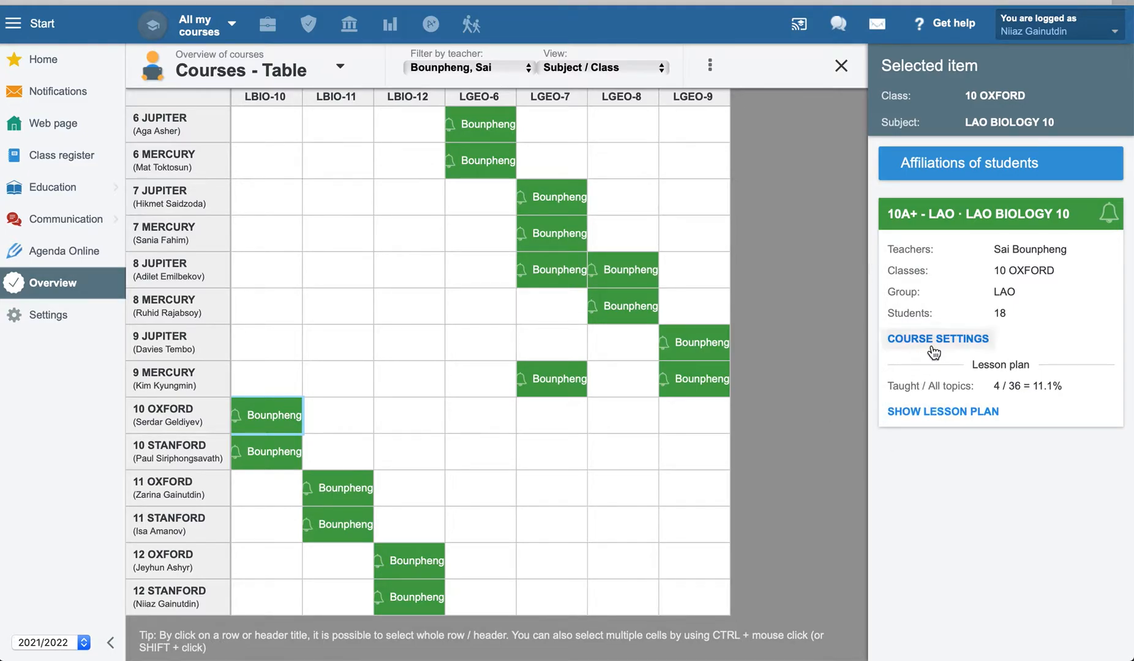
pyautogui.moveTo(967, 362)
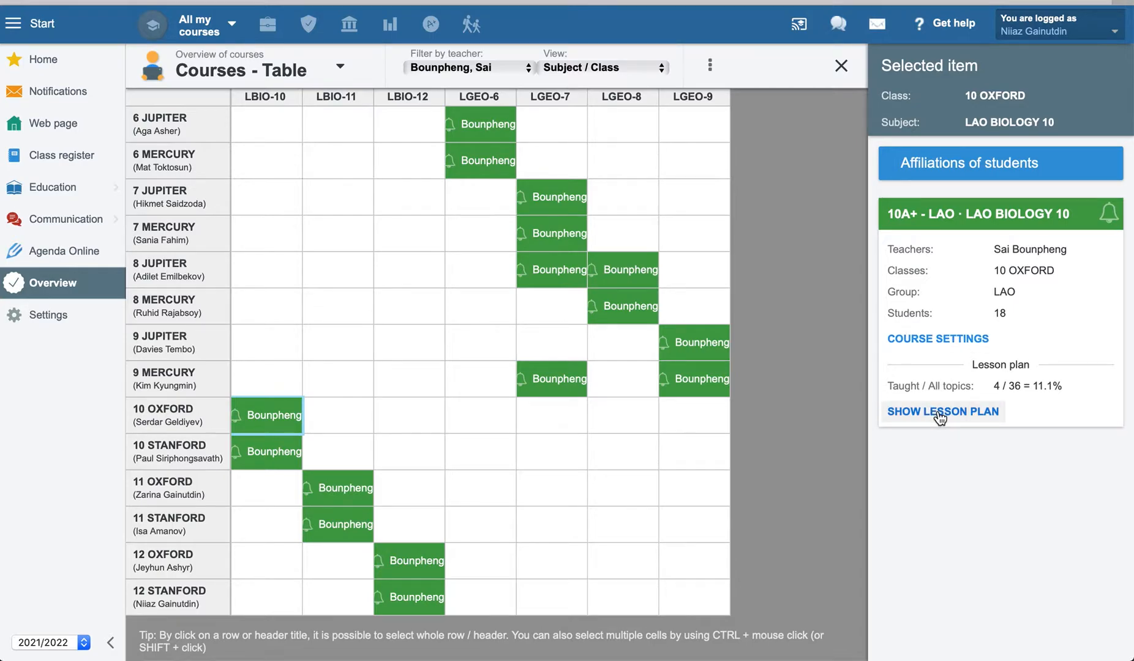
pyautogui.click(943, 412)
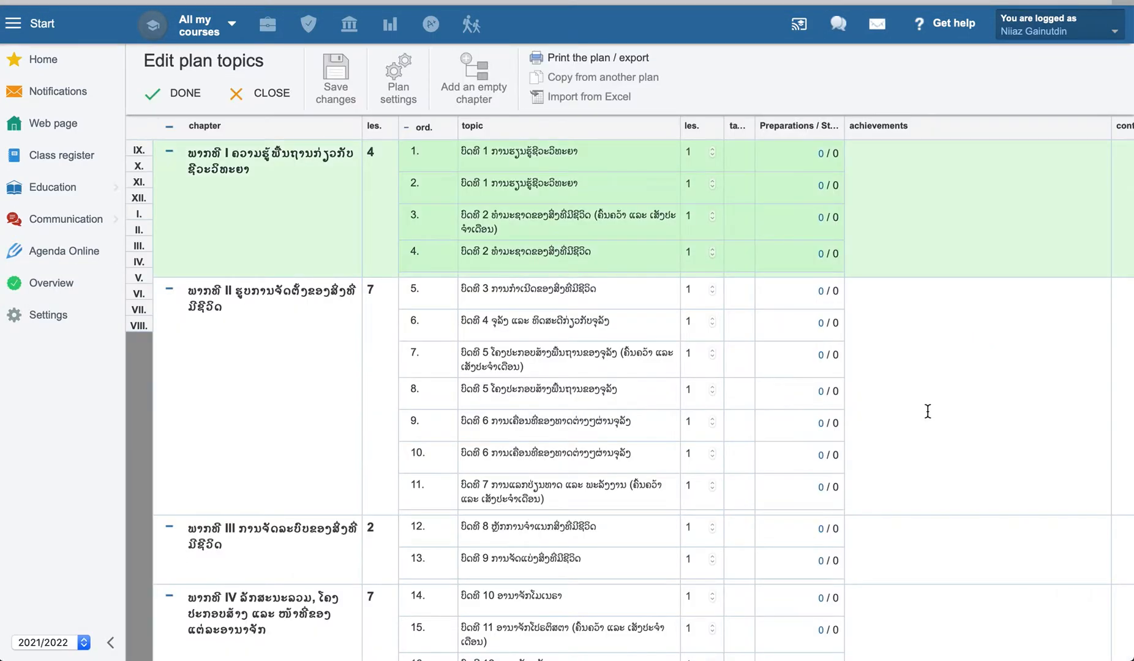
# - Select topic 8 in the plan and scroll through the remaining topics
pyautogui.click(567, 389)
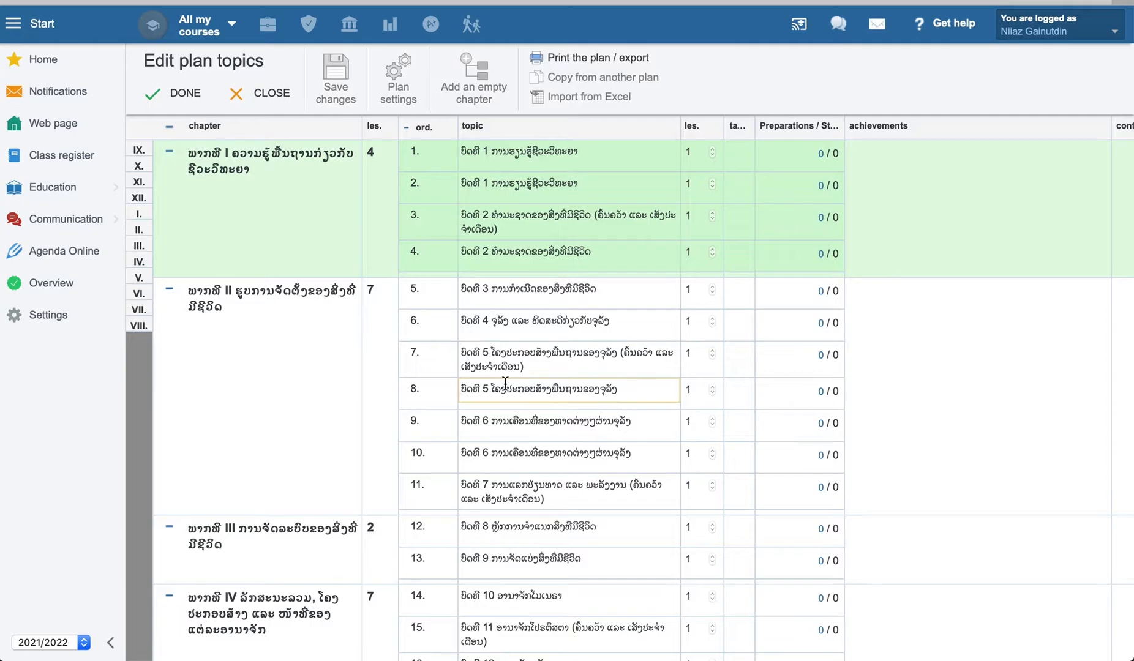
pyautogui.scroll(-3)
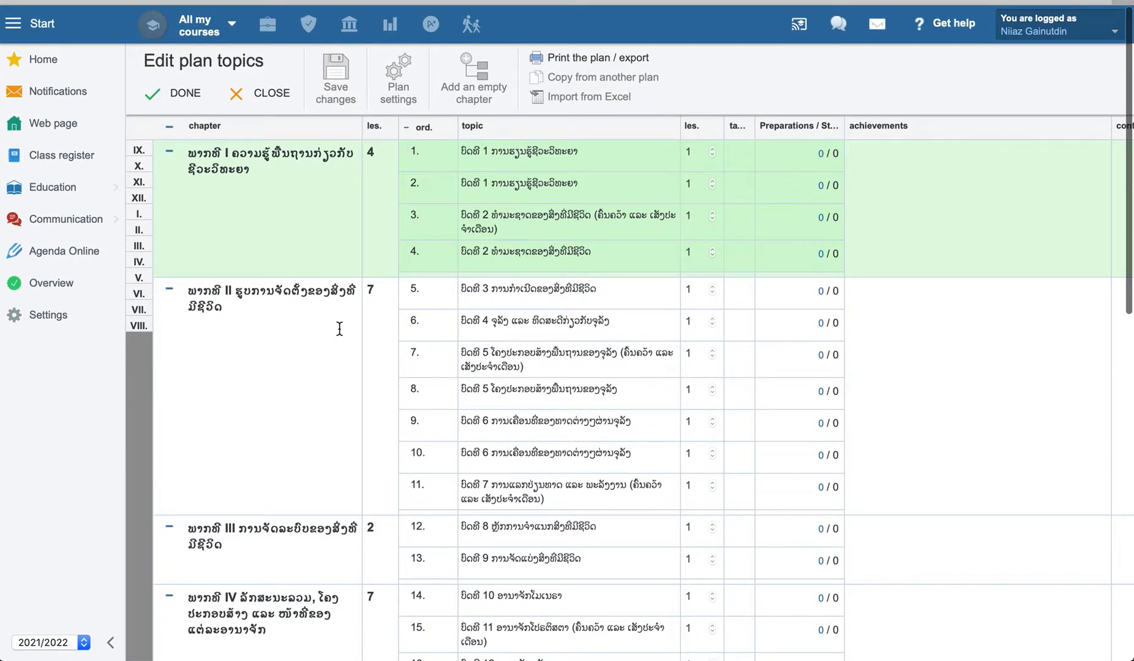
pyautogui.moveTo(724, 174)
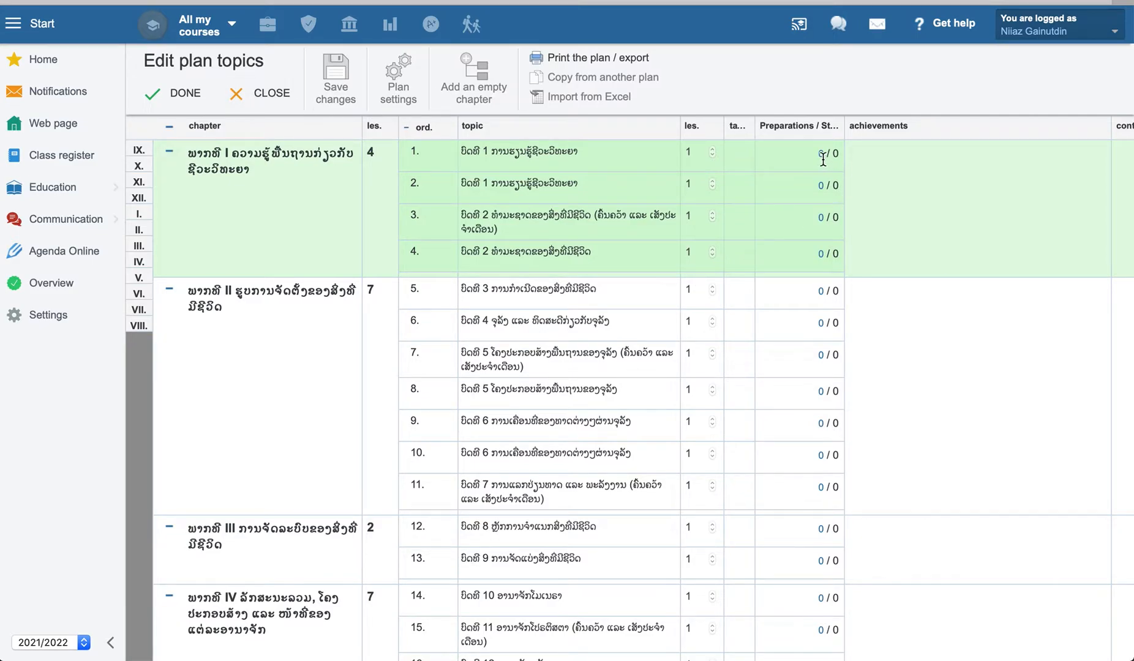
pyautogui.moveTo(821, 348)
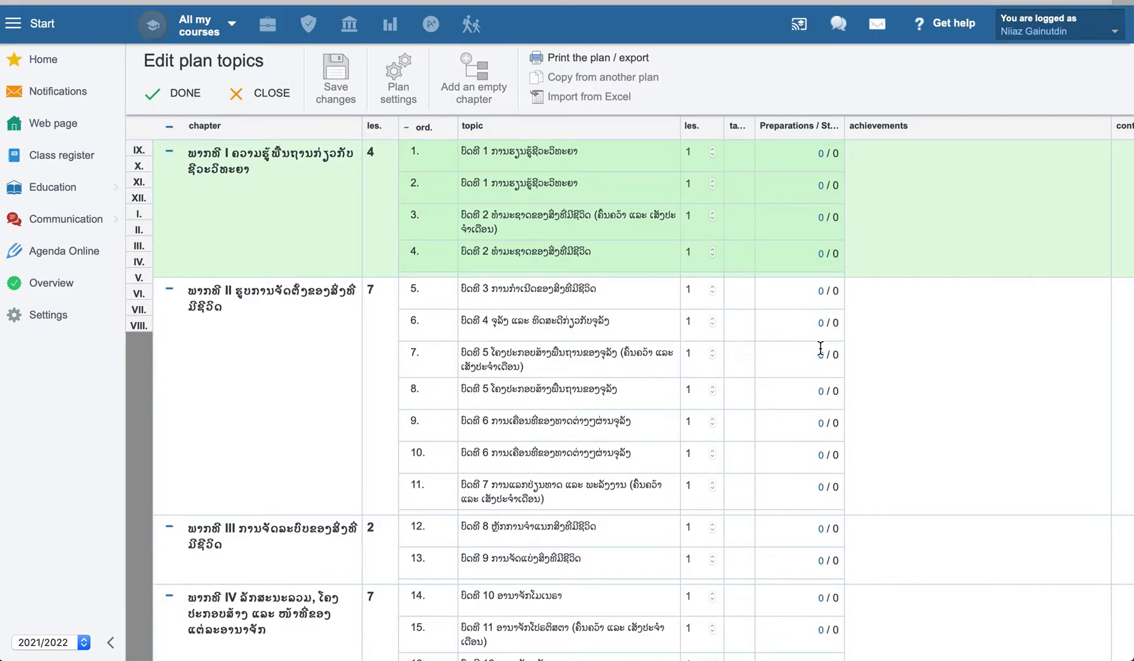
pyautogui.scroll(-3)
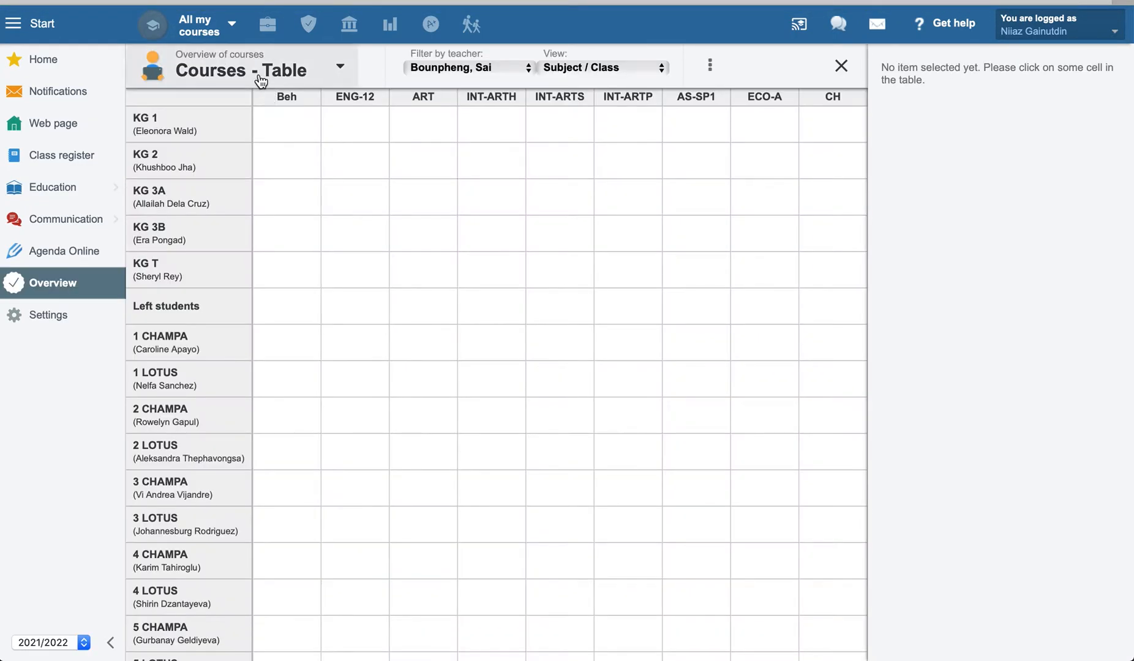
pyautogui.click(841, 66)
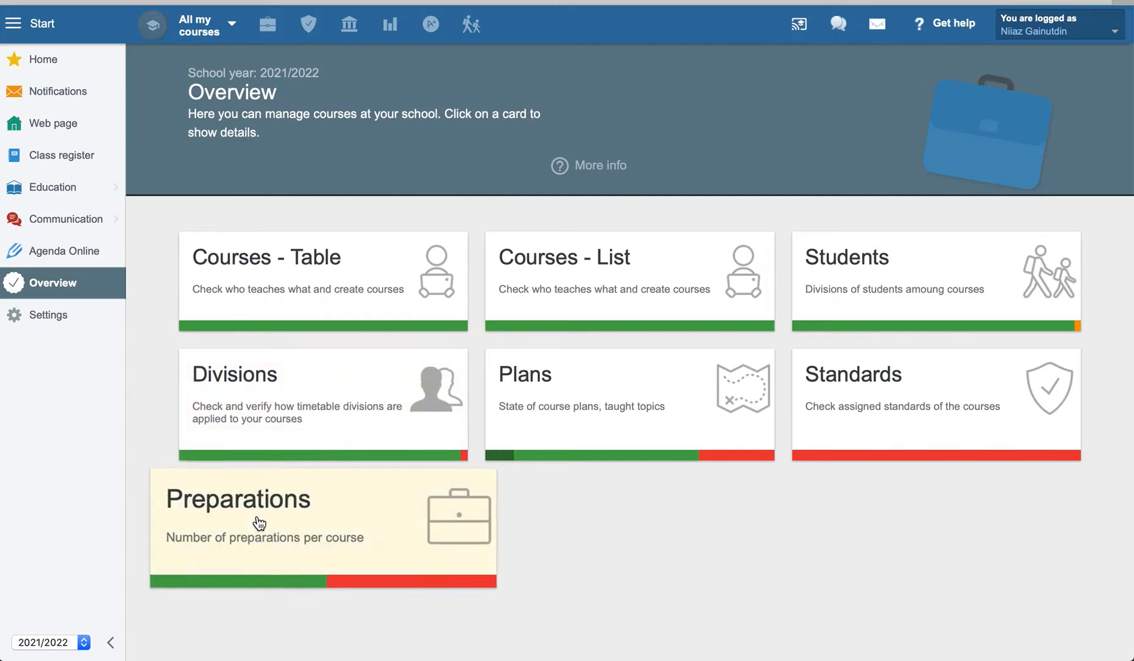
pyautogui.moveTo(251, 537)
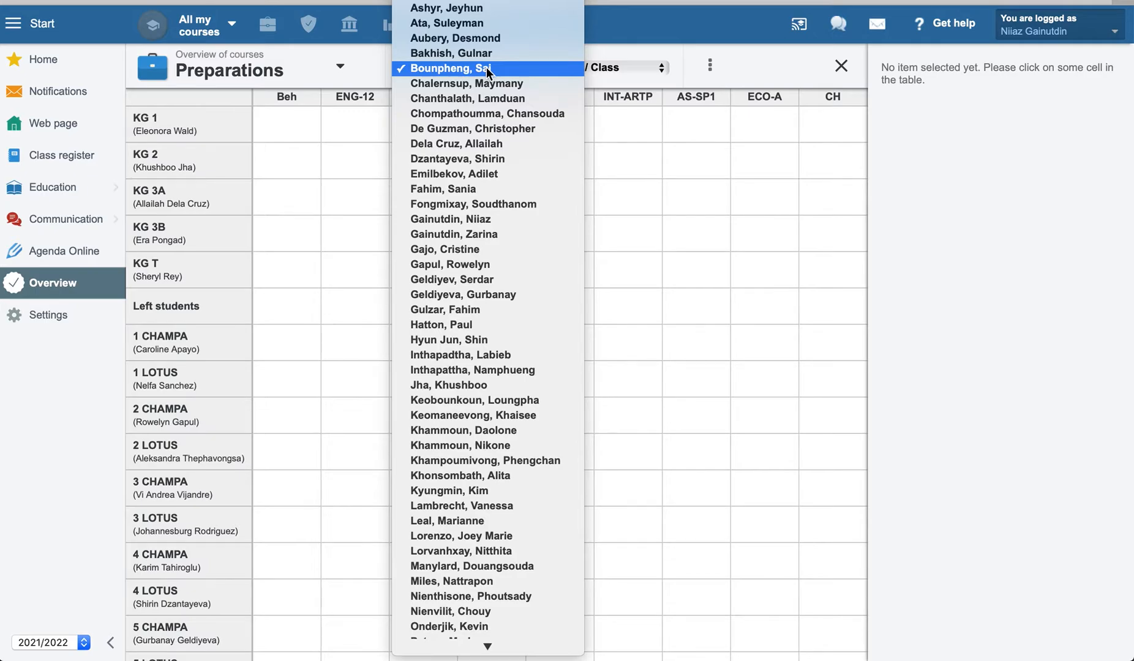
pyautogui.click(457, 68)
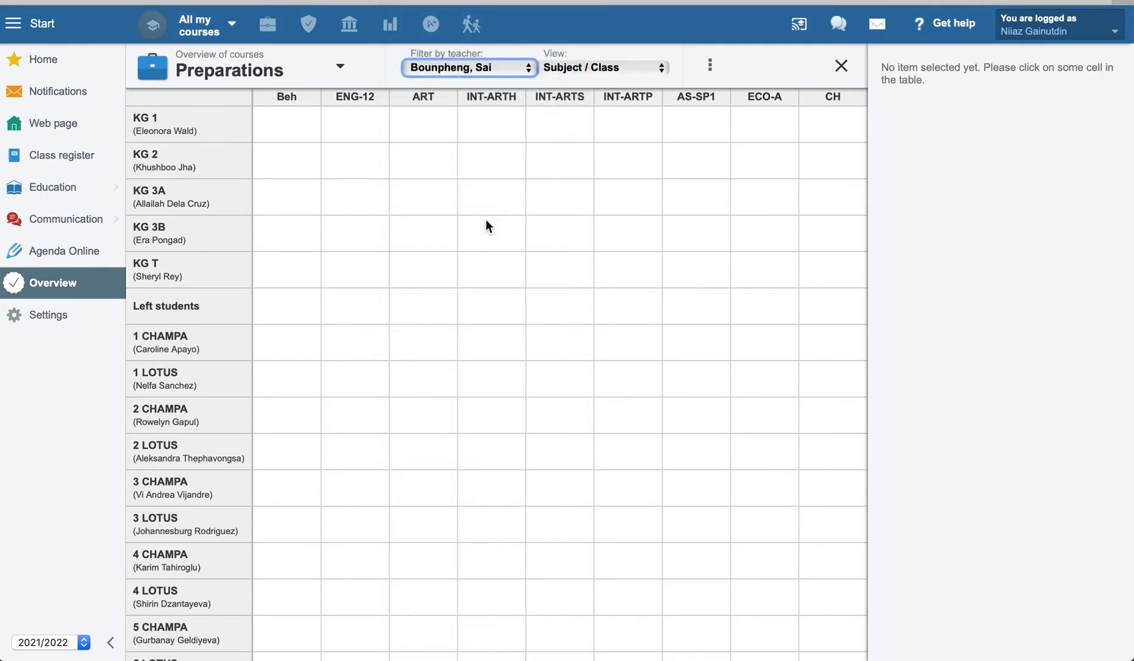
pyautogui.click(468, 67)
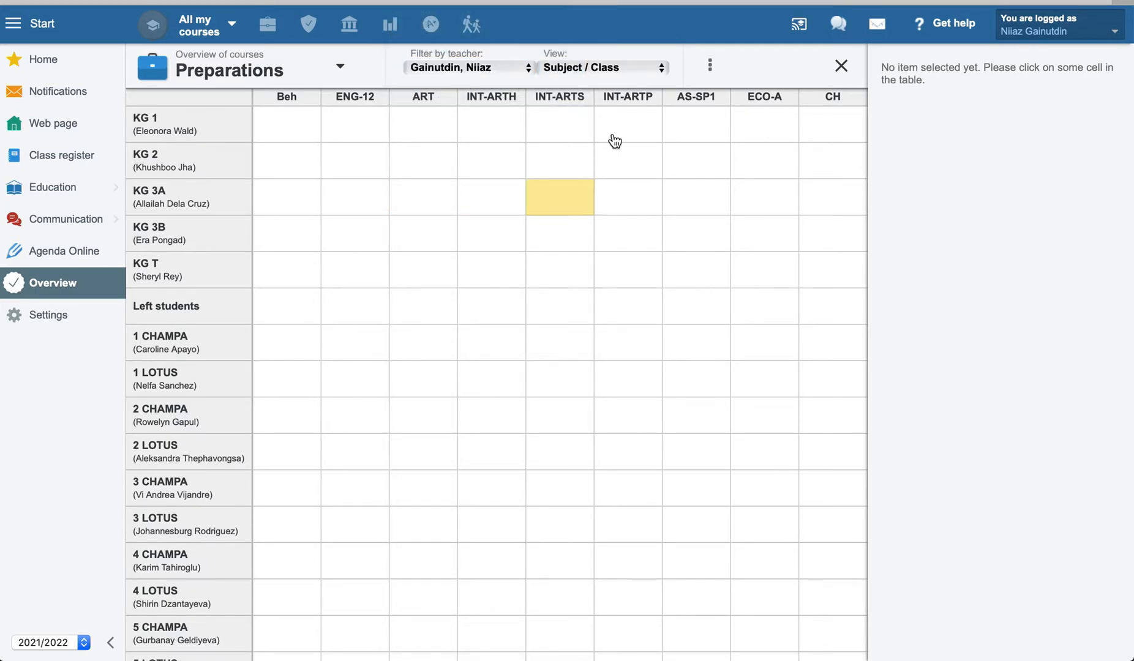
pyautogui.click(710, 64)
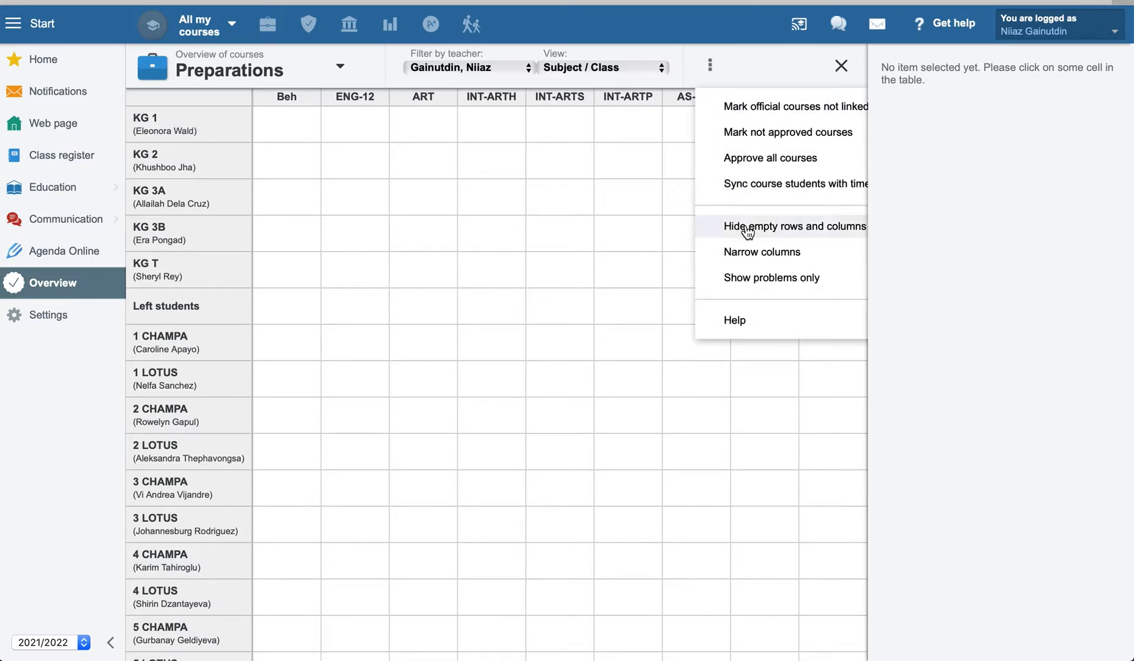
pyautogui.click(795, 227)
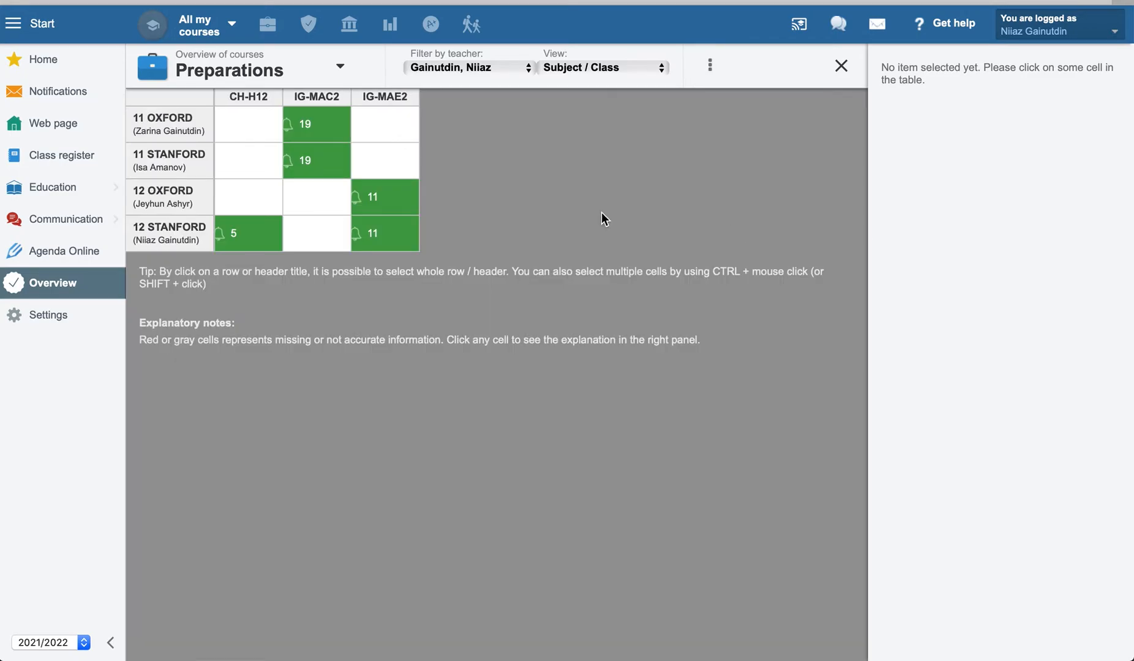
# - Show the preparations for 11 OXFORD's IG-MAC2 IGCSE Mathematics Core Y2 course
pyautogui.click(317, 124)
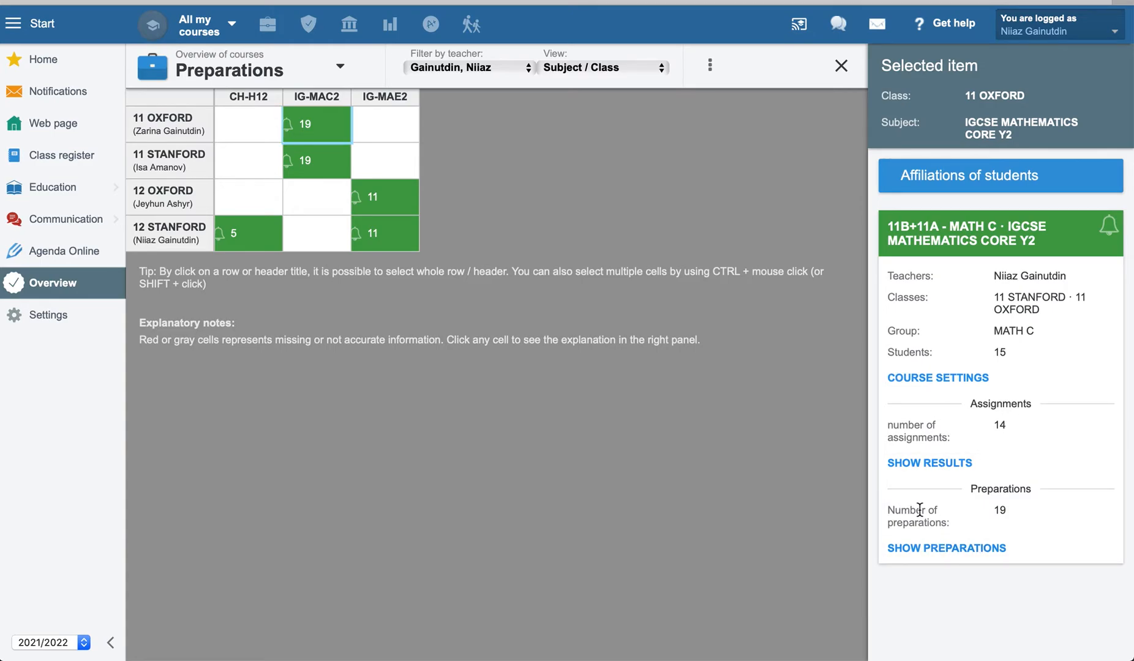
pyautogui.moveTo(946, 549)
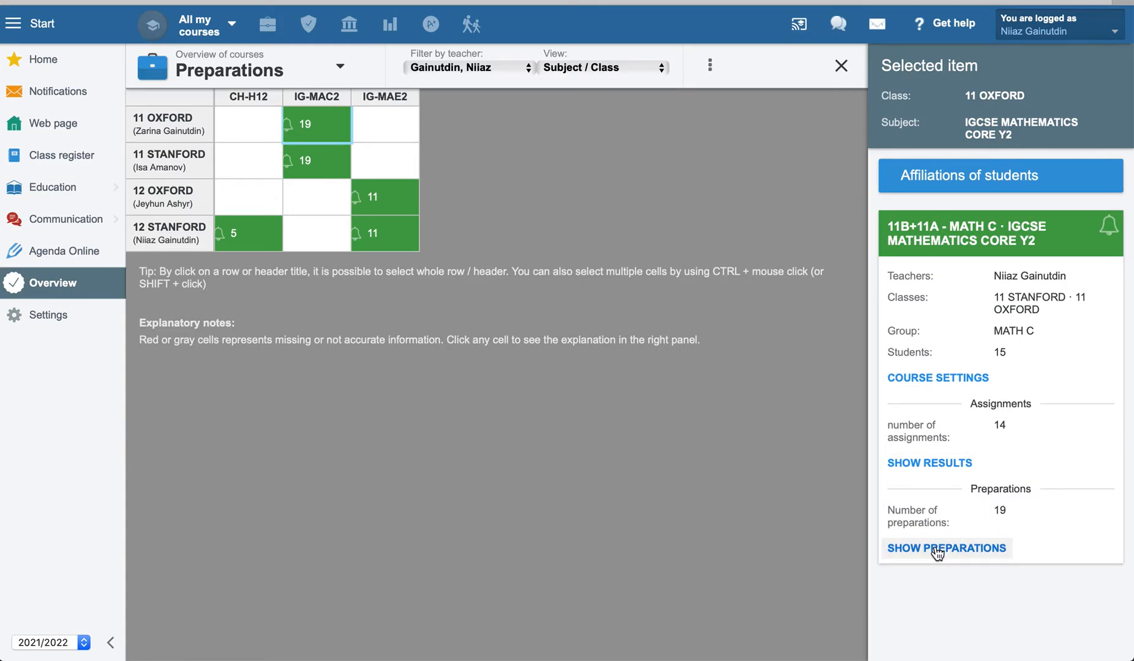
pyautogui.click(947, 548)
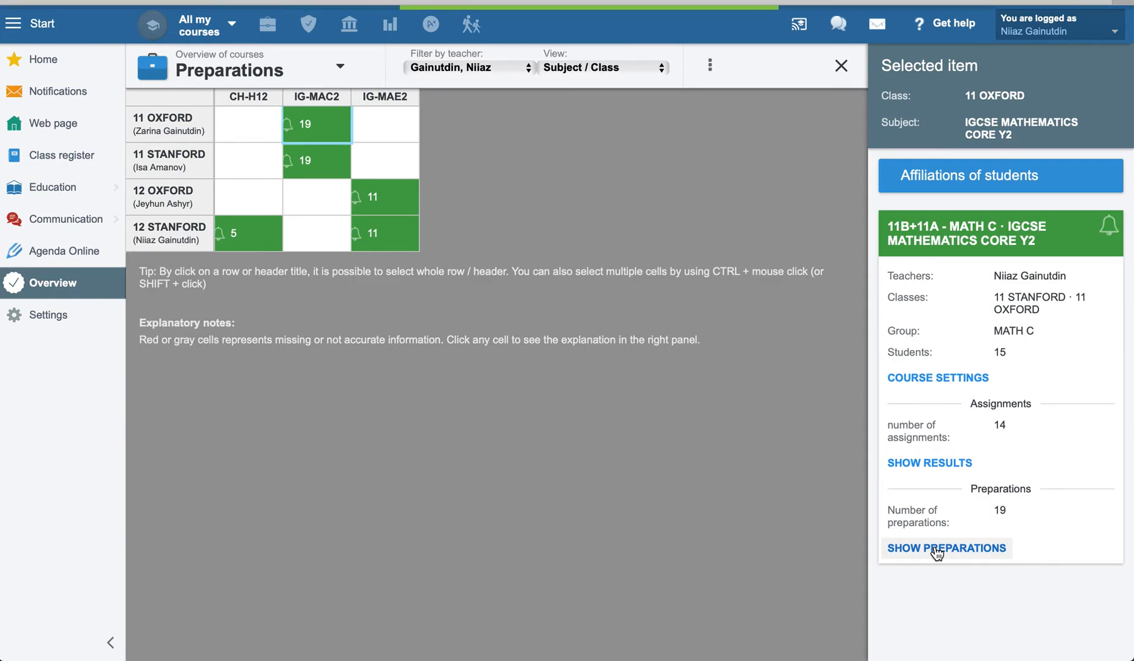
pyautogui.click(947, 548)
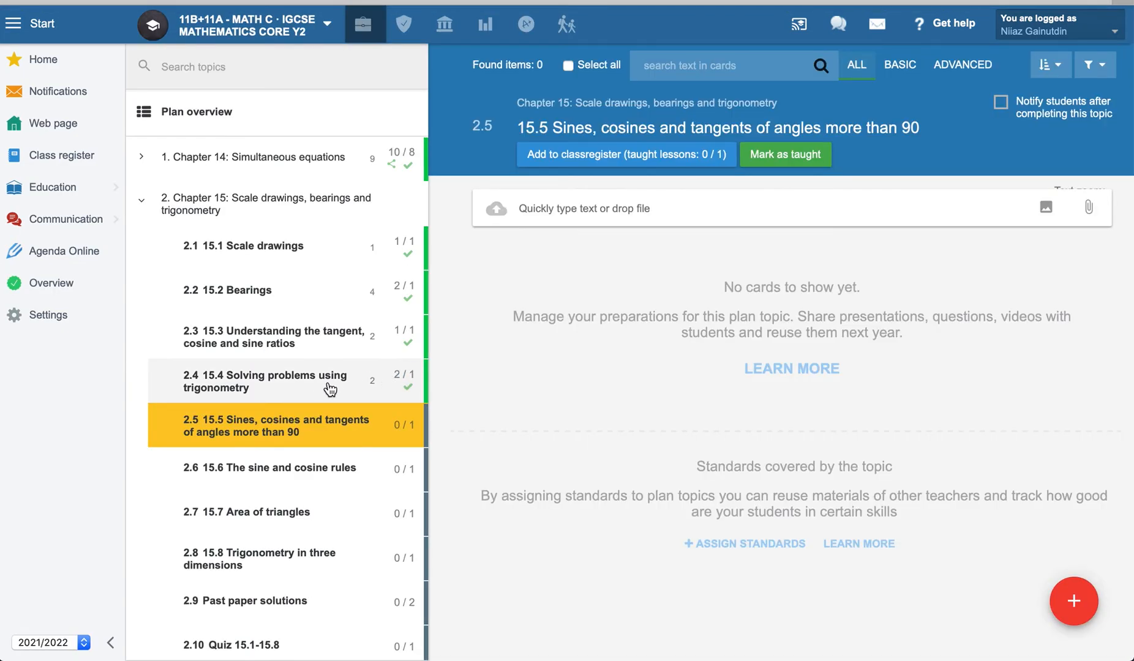
# - View topic 15.4 Solving problems using trigonometry and its prepared exercise cards
pyautogui.click(265, 381)
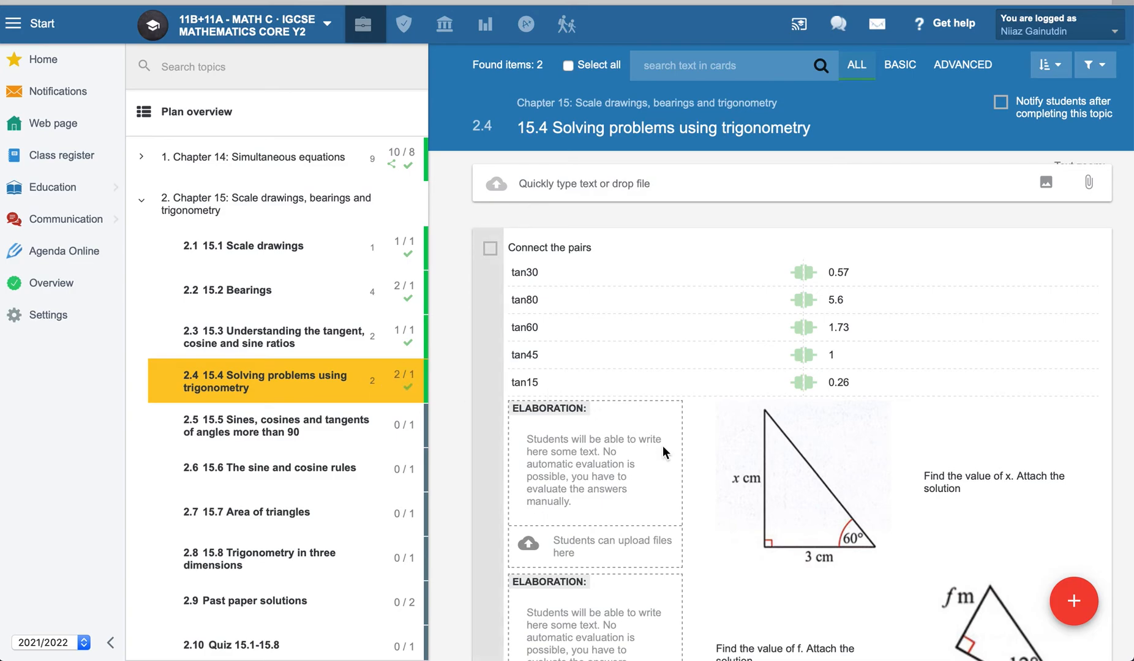
pyautogui.scroll(-3)
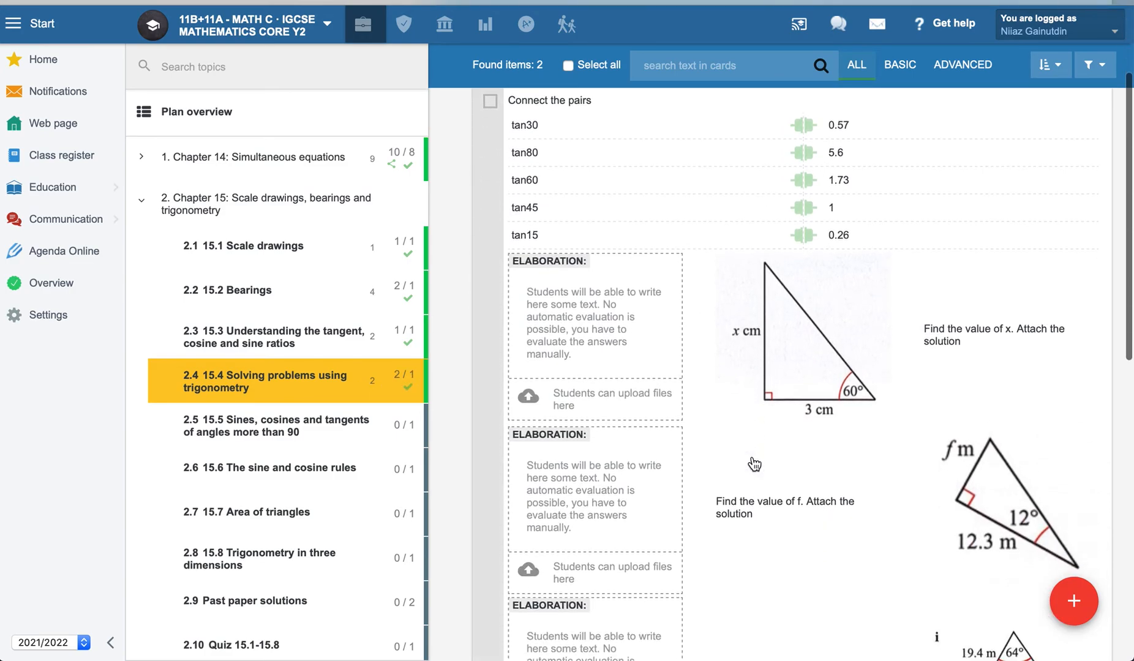
pyautogui.scroll(-3)
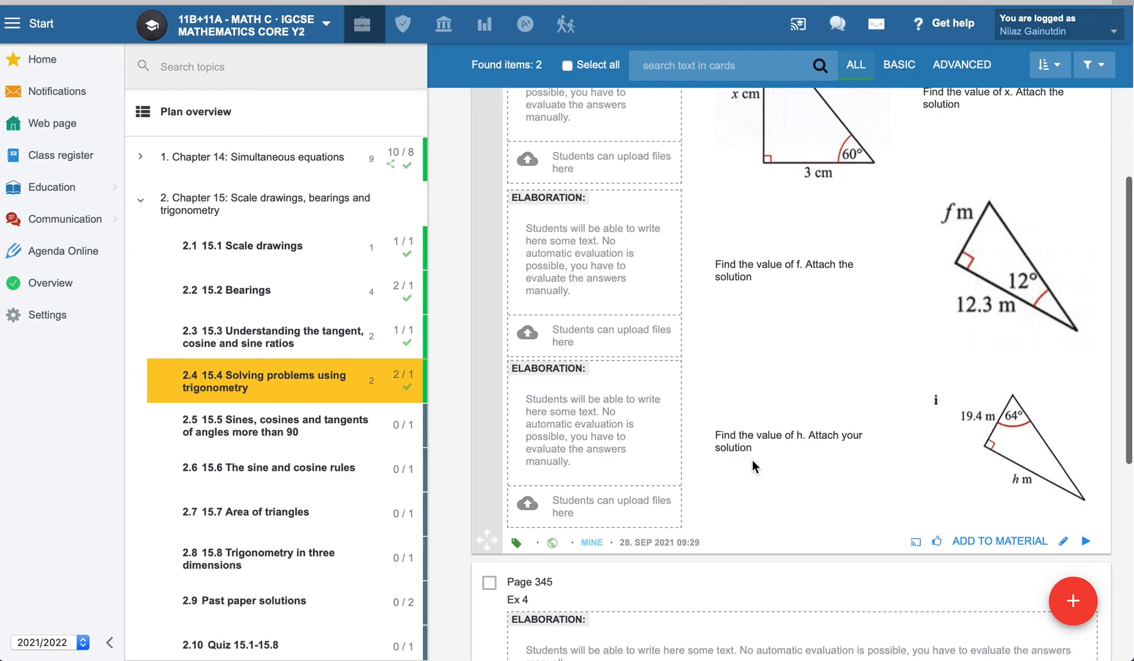
pyautogui.scroll(-3)
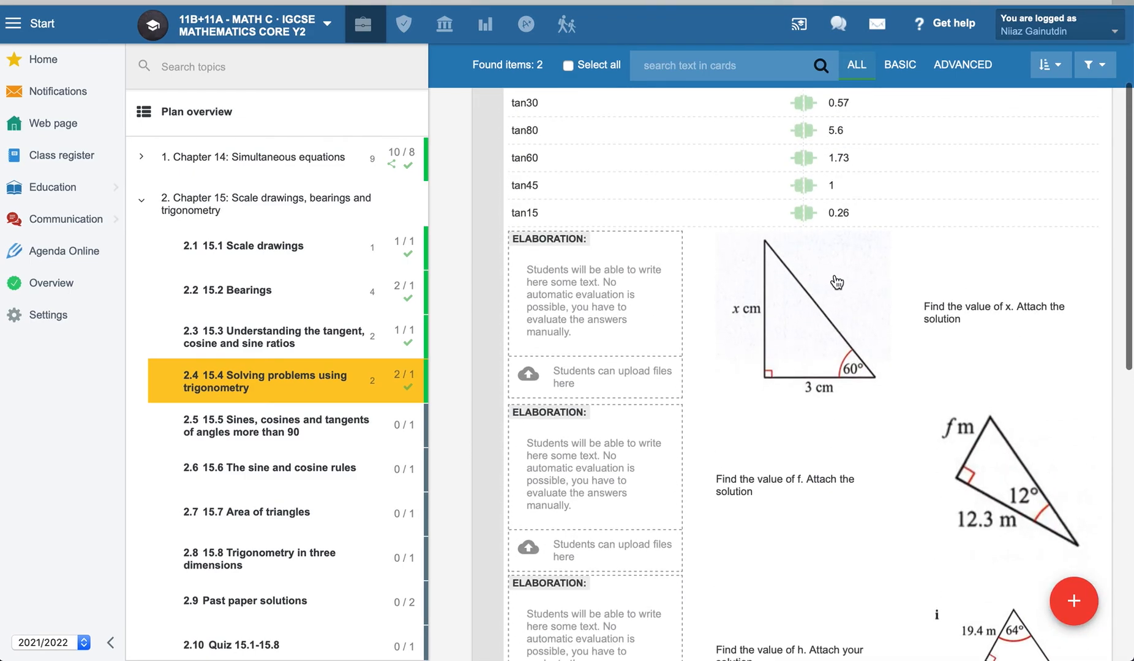
pyautogui.moveTo(800, 229)
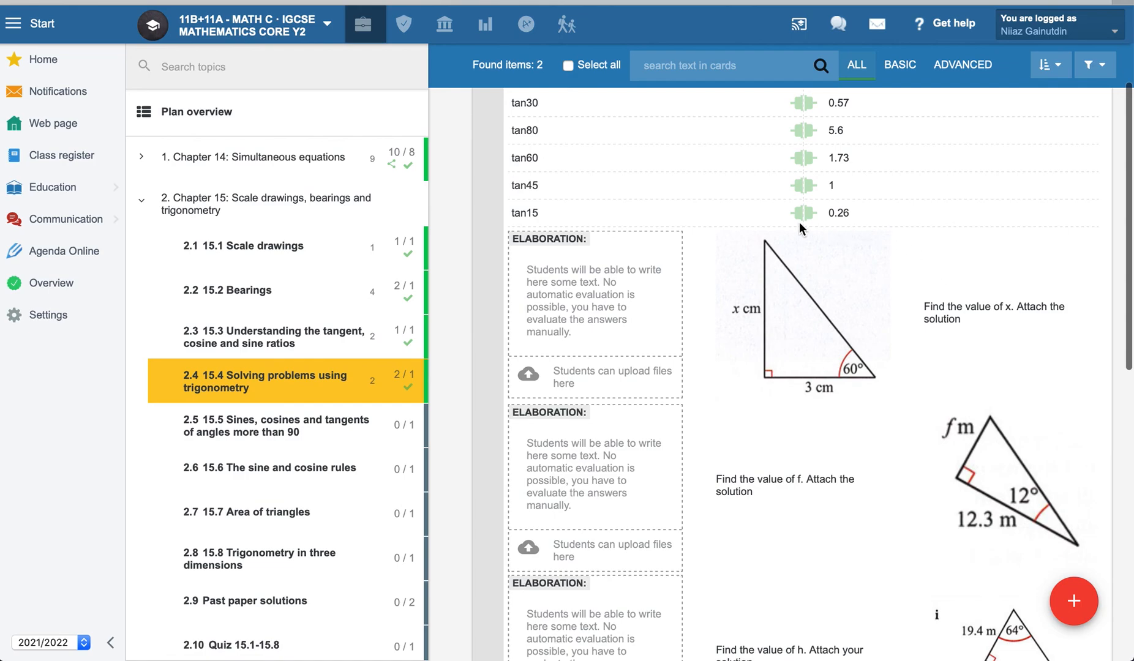